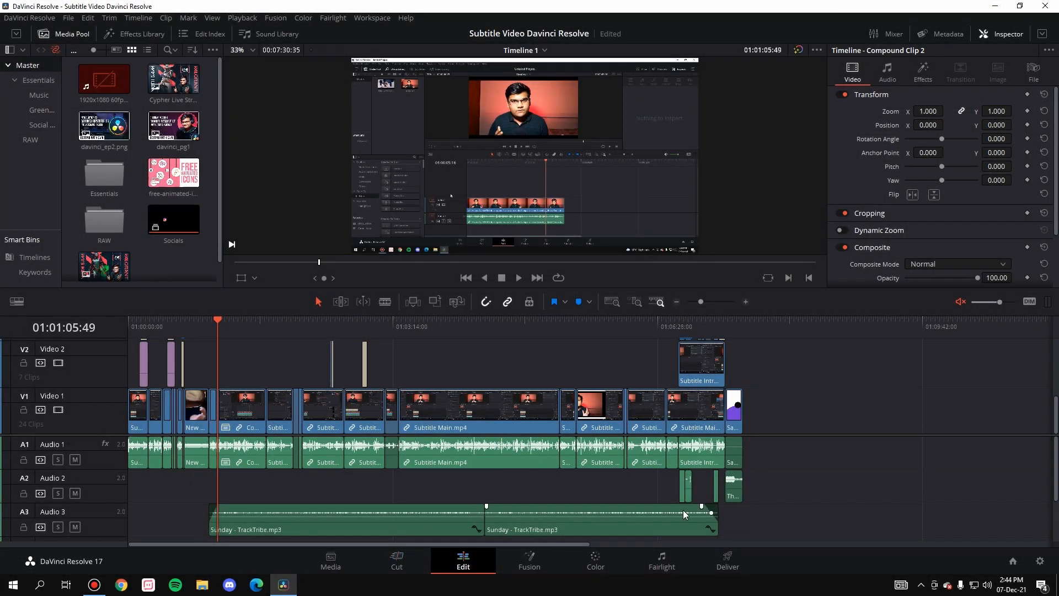
mouse_move(634, 559)
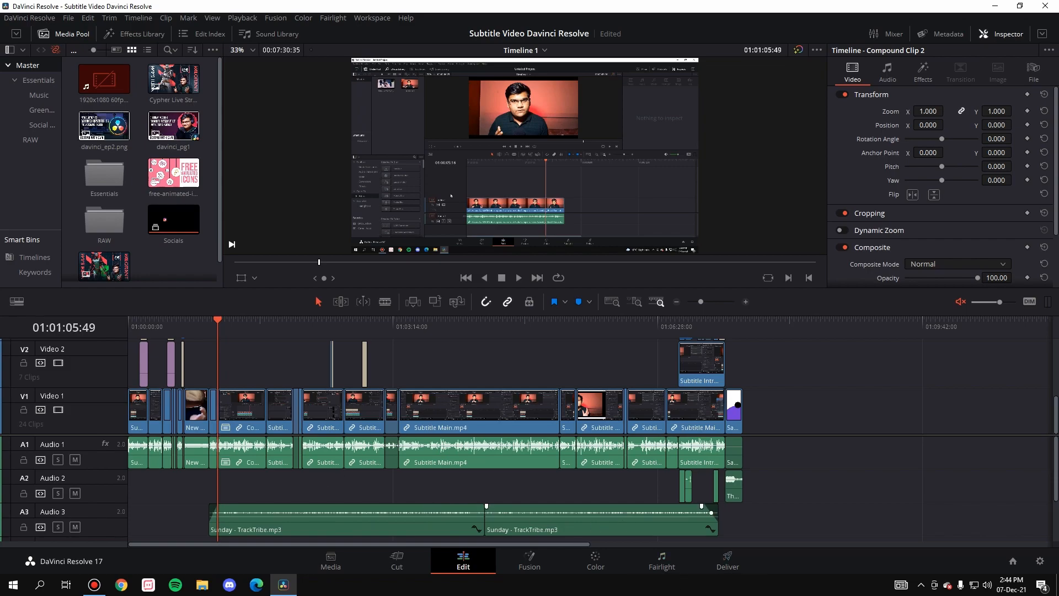
Switch from the Edit page to the Deliver page to reach the render settings.
left_click(727, 559)
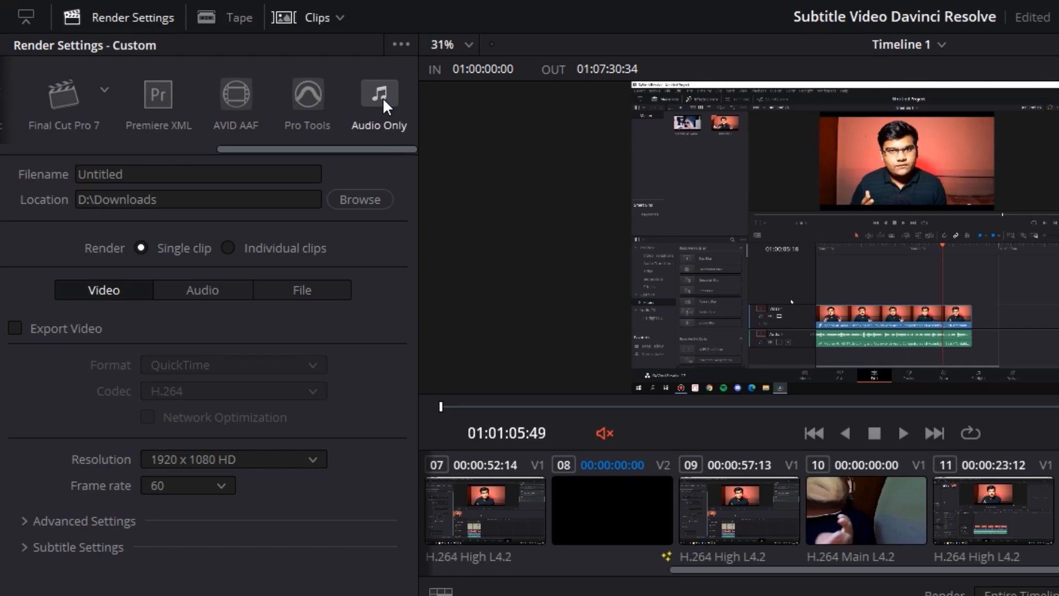
Choose the Audio Only preset and name the output 'Podcast Audio' in D:\Downloads.
left_click(379, 94)
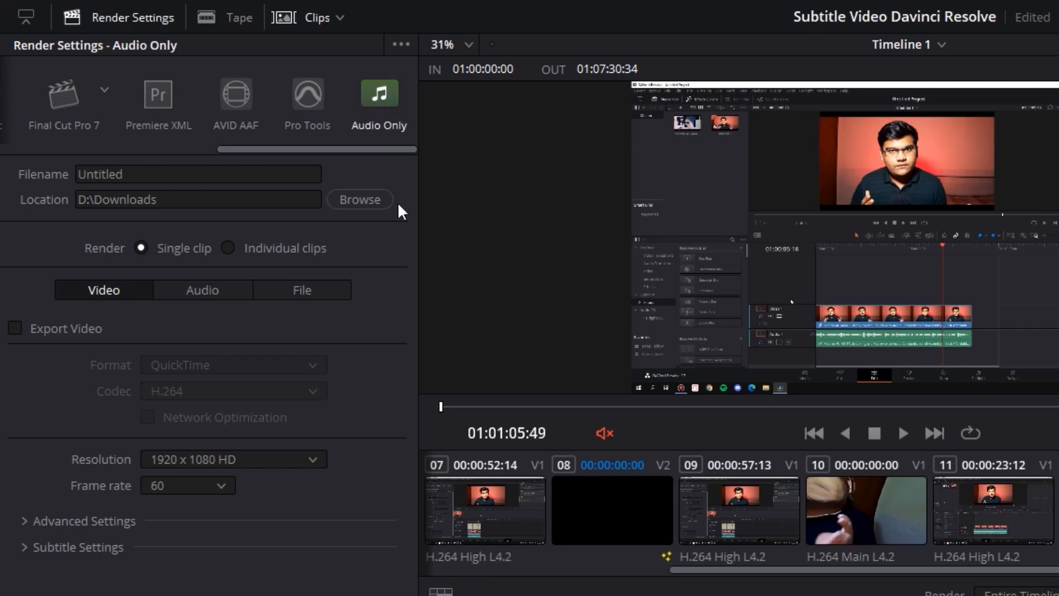
left_click(198, 174)
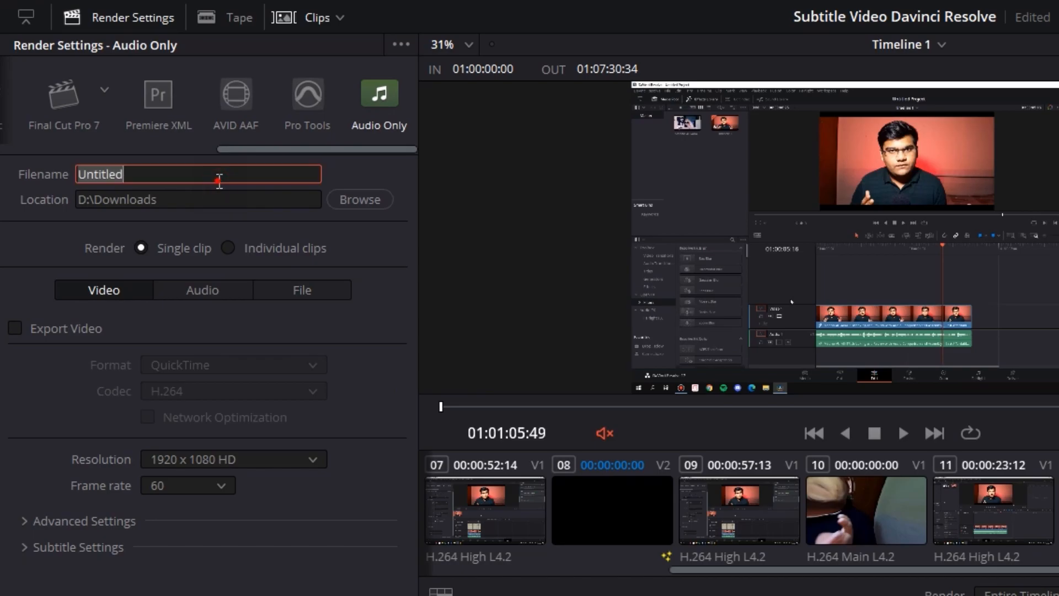
type("Podcast Audio")
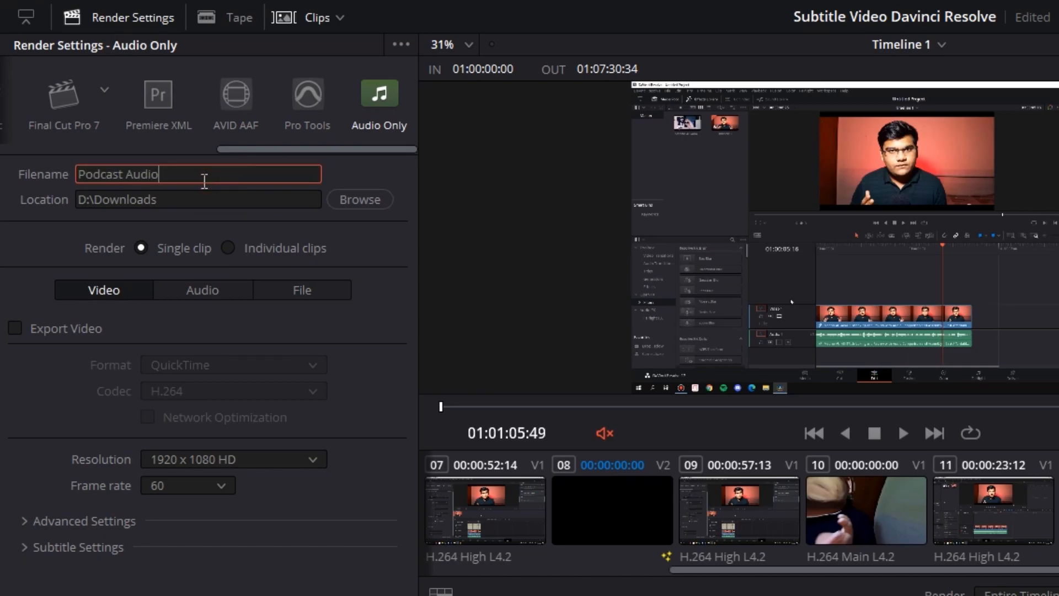
mouse_move(177, 207)
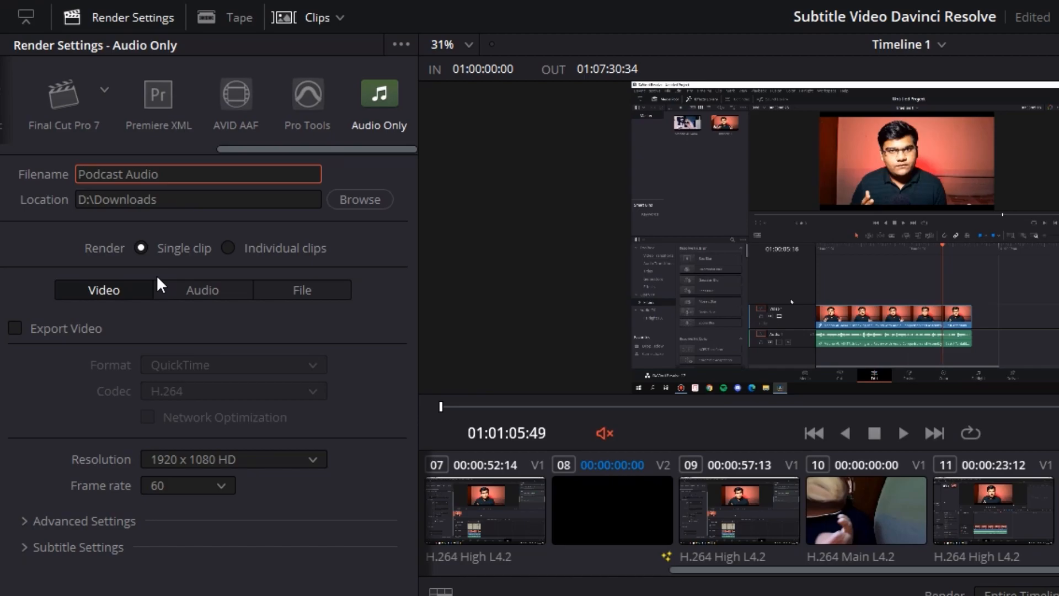
Enable audio export in Wave format with Linear PCM at 32-bit depth.
left_click(202, 289)
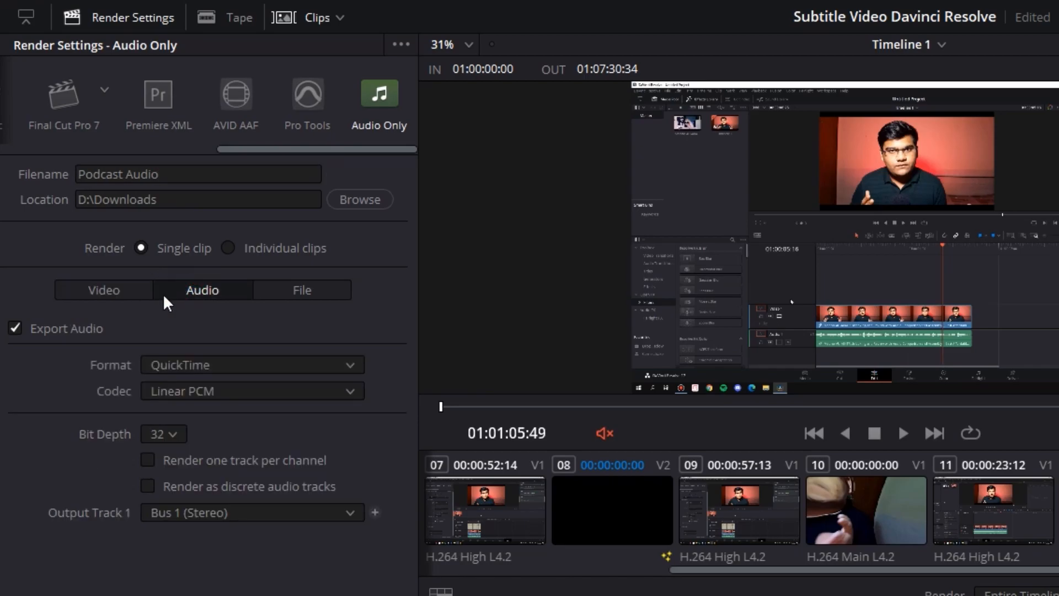
left_click(103, 289)
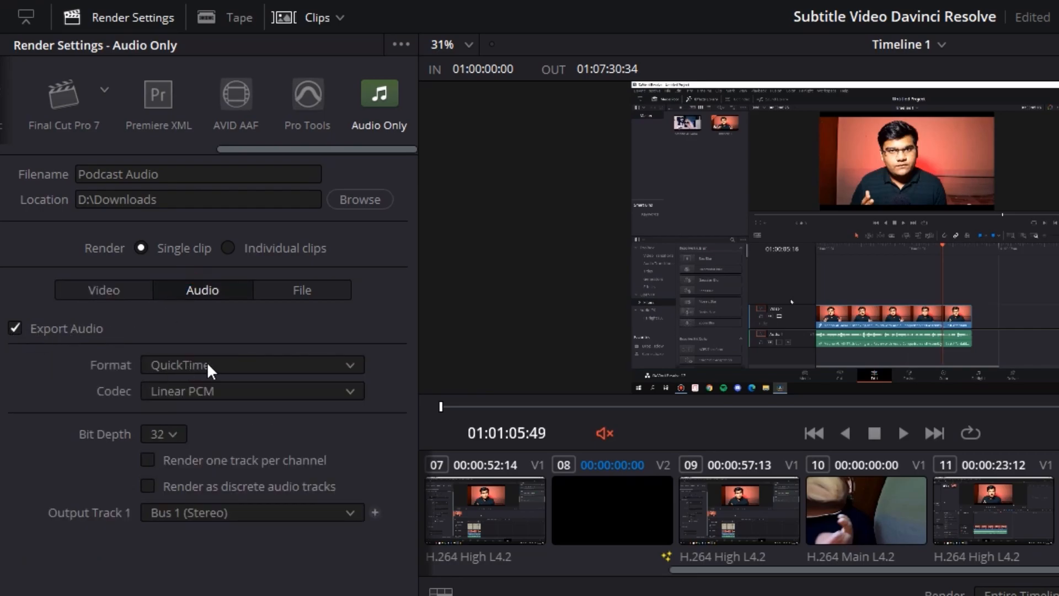
left_click(252, 364)
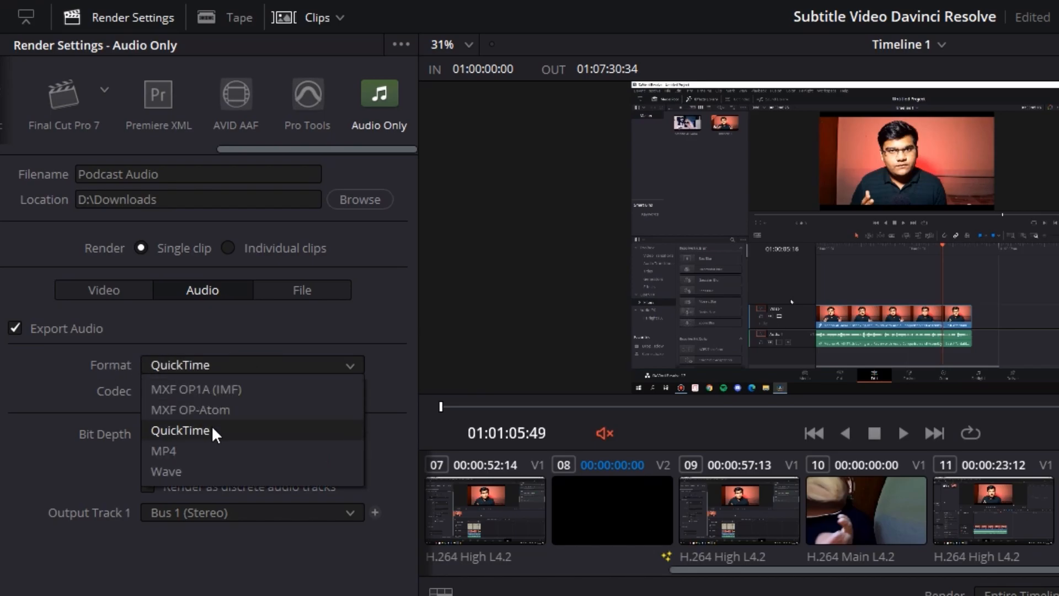
left_click(166, 470)
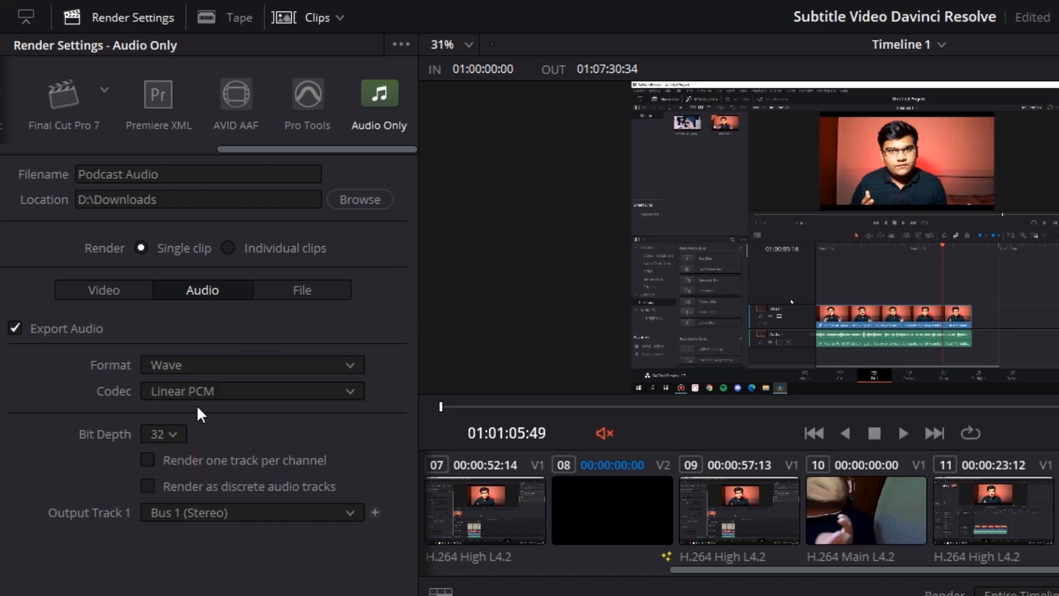
left_click(162, 434)
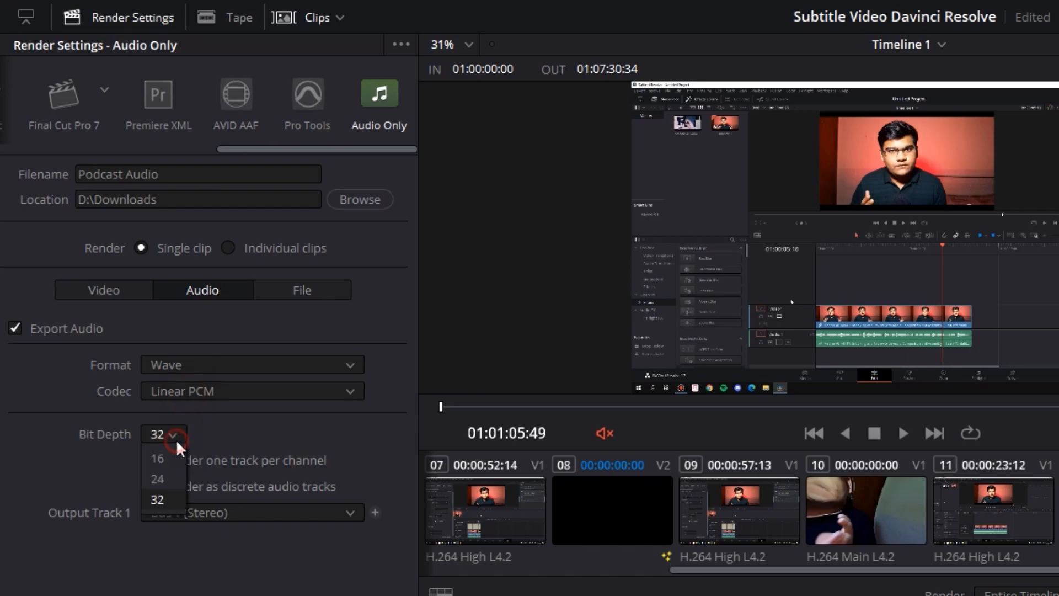
left_click(157, 499)
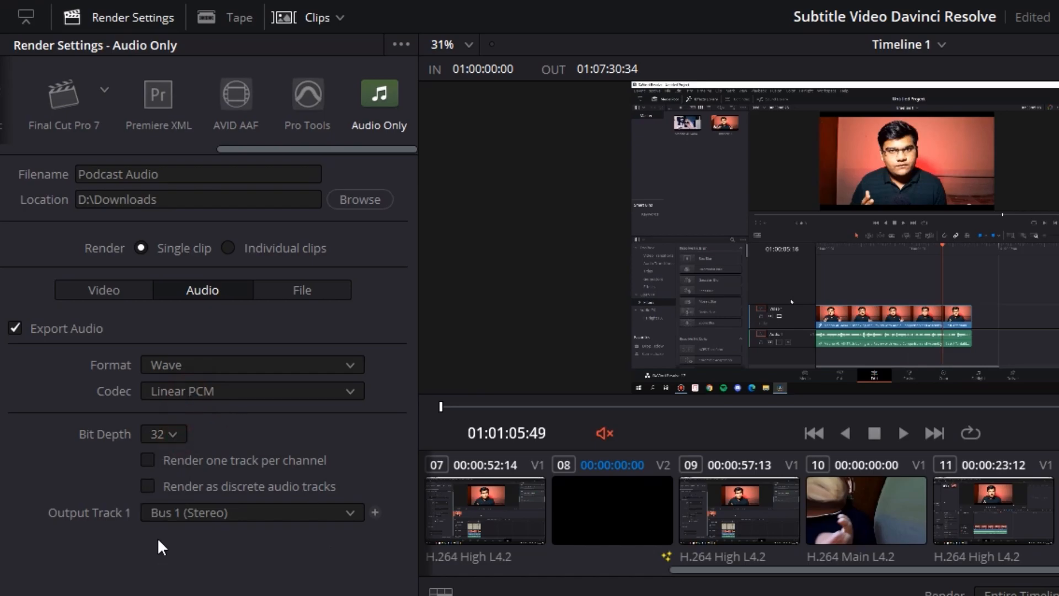
mouse_move(191, 526)
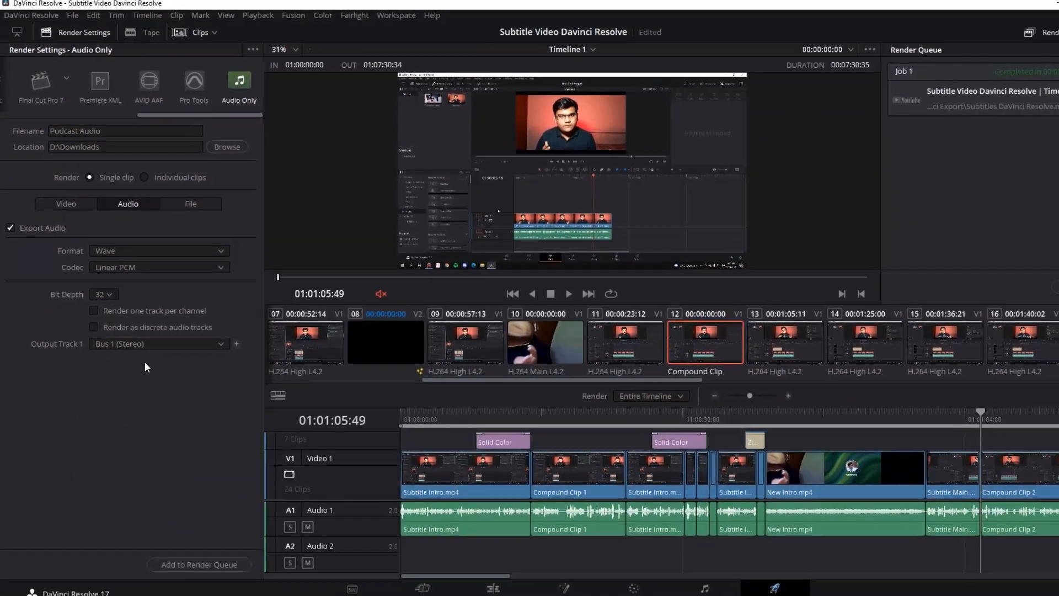
Queue and render the Podcast Audio job, then open Podcast Audio.wav from Downloads.
left_click(198, 565)
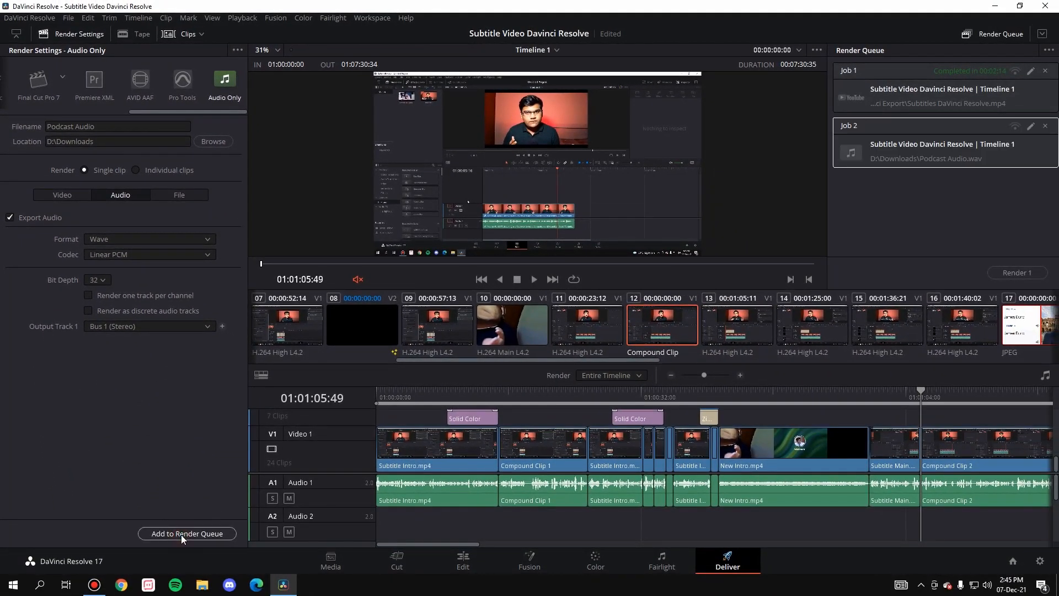
left_click(1014, 272)
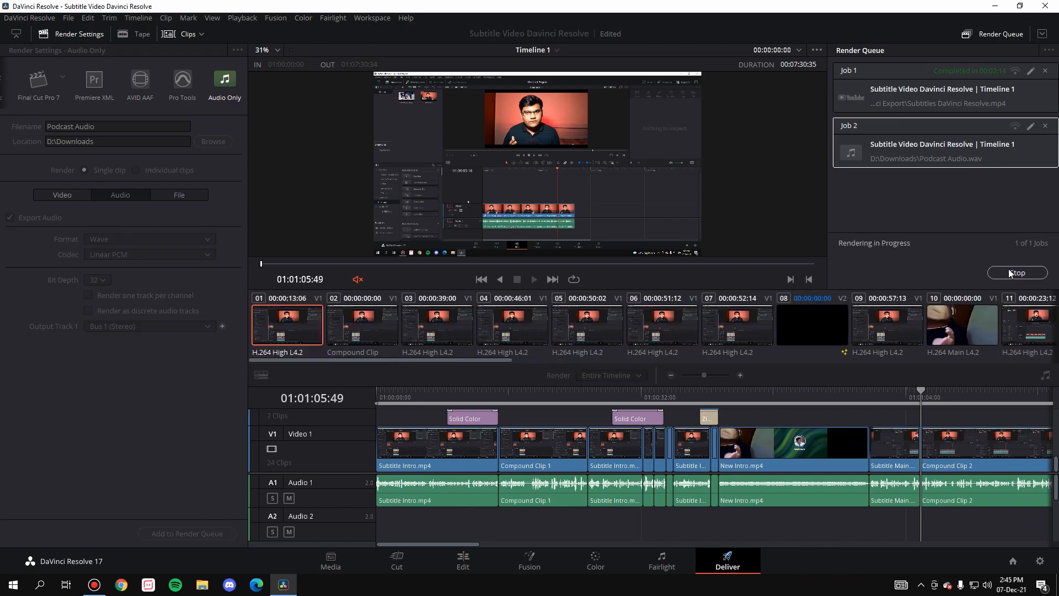
left_click(361, 325)
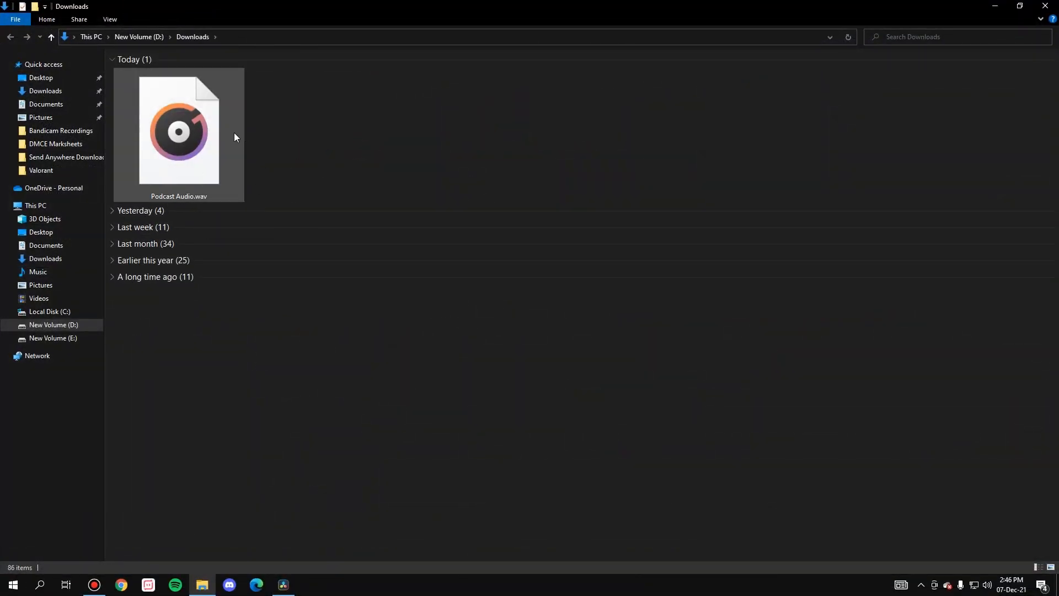
double_click(179, 129)
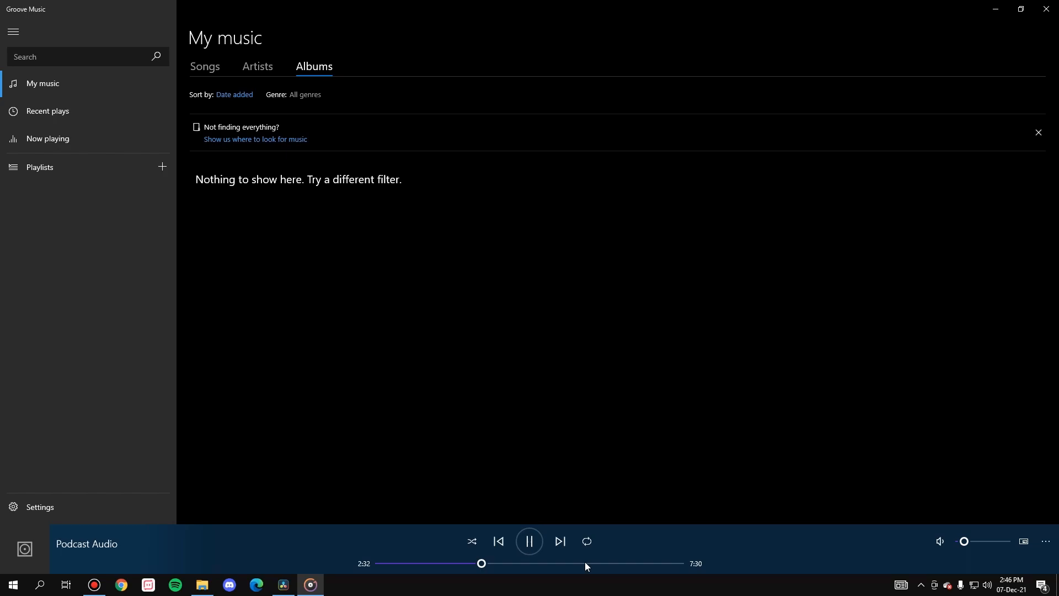
Skip ahead in the Podcast Audio track on Groove Music's seek bar.
left_click(529, 541)
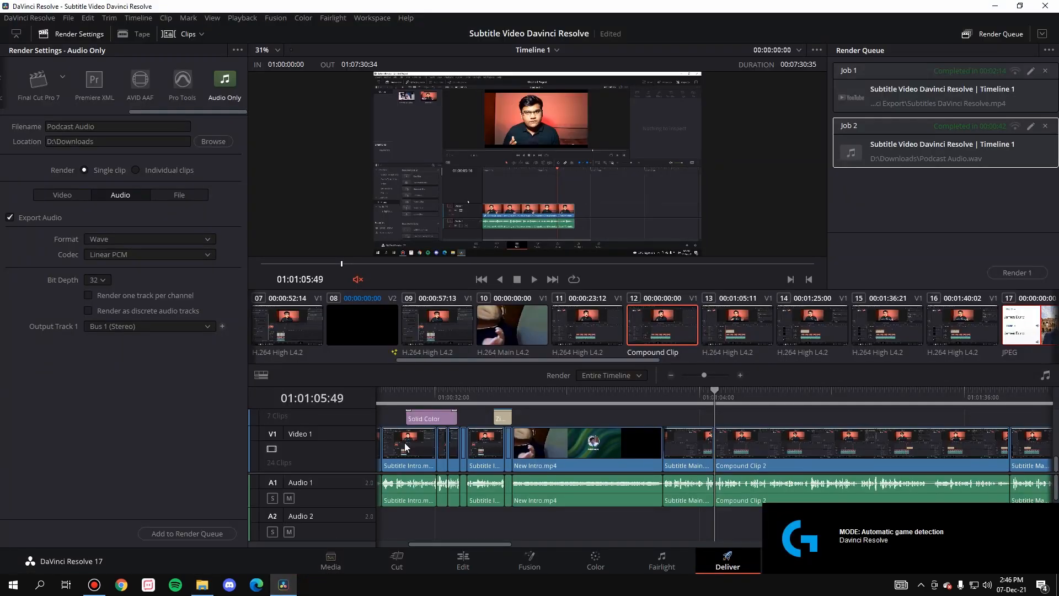
mouse_move(442, 397)
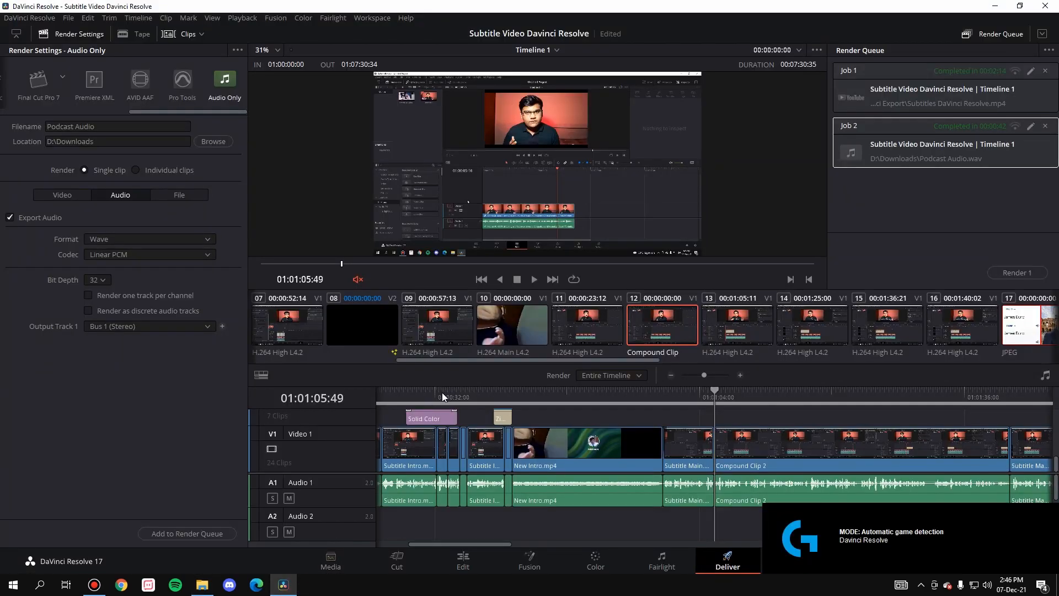